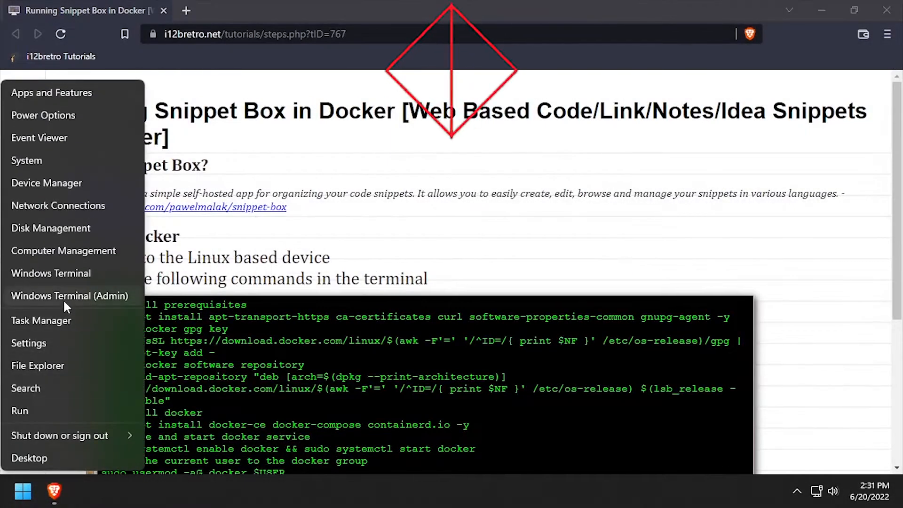
{"action": "left_click", "coordinate": [69, 295]}
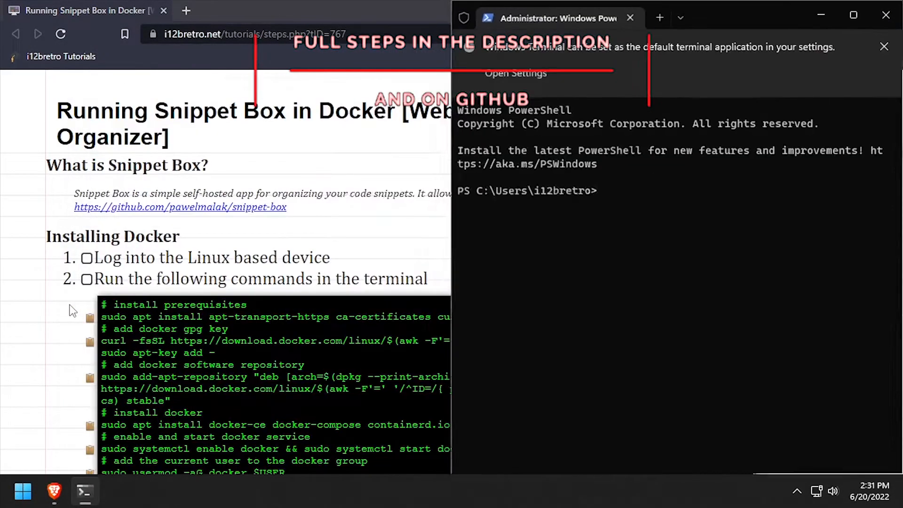
{"action": "type", "text": "ssh i12bretro@ubuntuserver.local"}
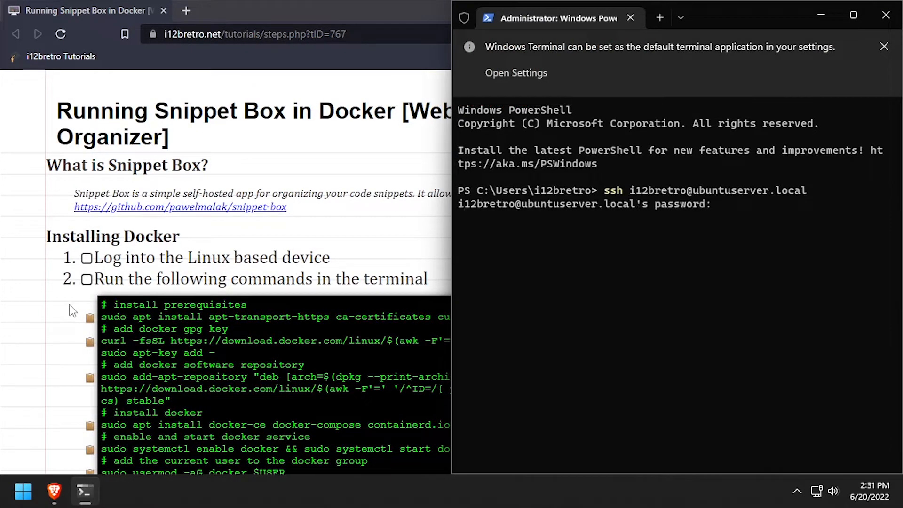
- Clear the terminal screen on the Ubuntu server session
{"action": "type", "text": "cle"}
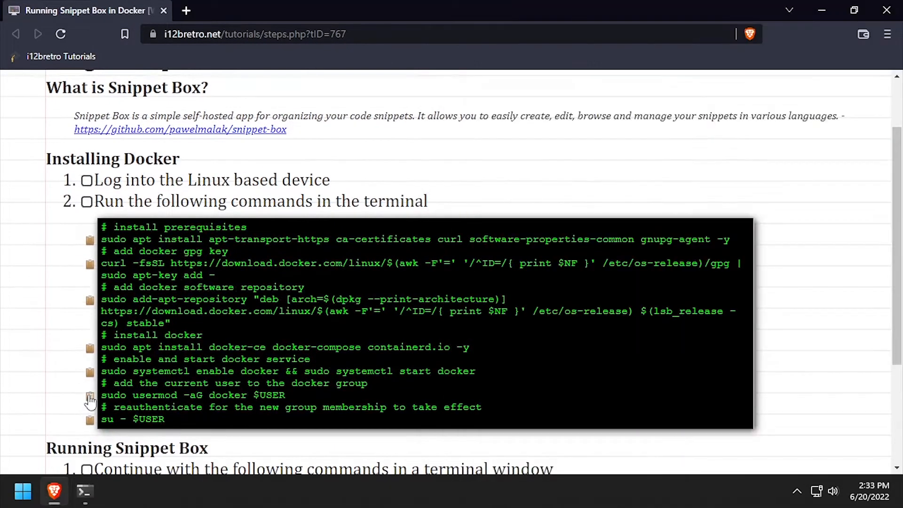
- Copy the tutorial's block of Docker installation commands
{"action": "left_click", "coordinate": [85, 491]}
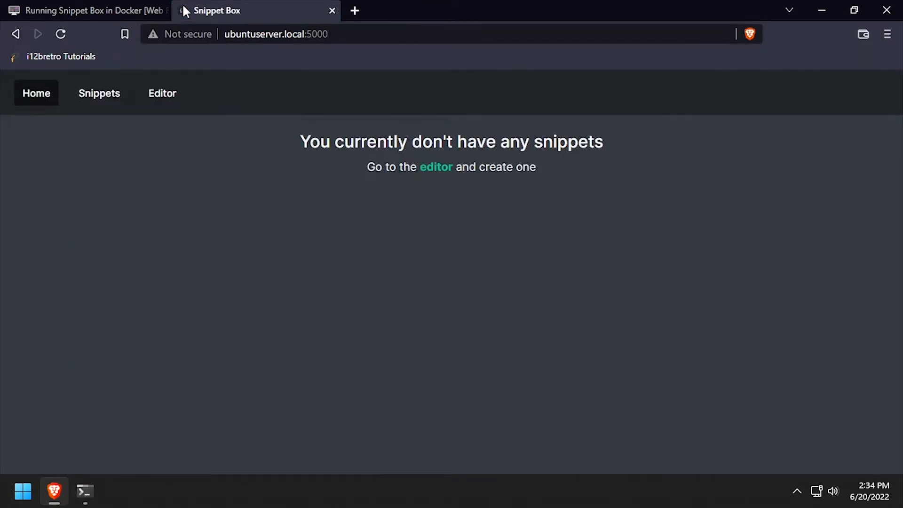
- Create a snippet titled 'test snippet' with language 'text' and tags 'test, snippet'
{"action": "left_click", "coordinate": [162, 93]}
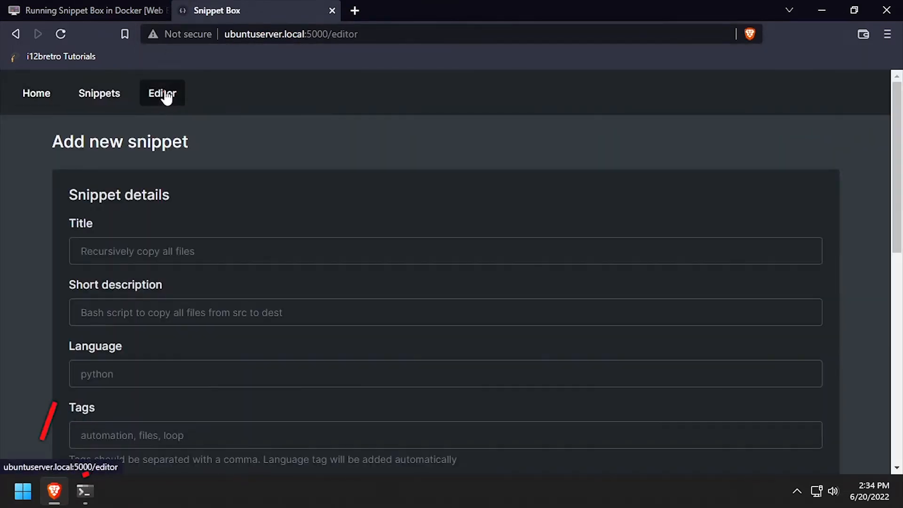
{"action": "type", "text": "test snippe"}
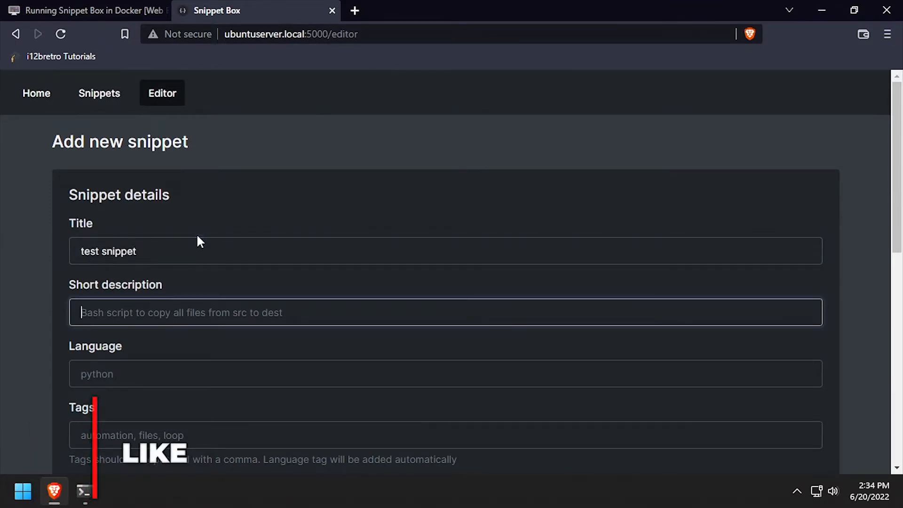
{"action": "type", "text": "text"}
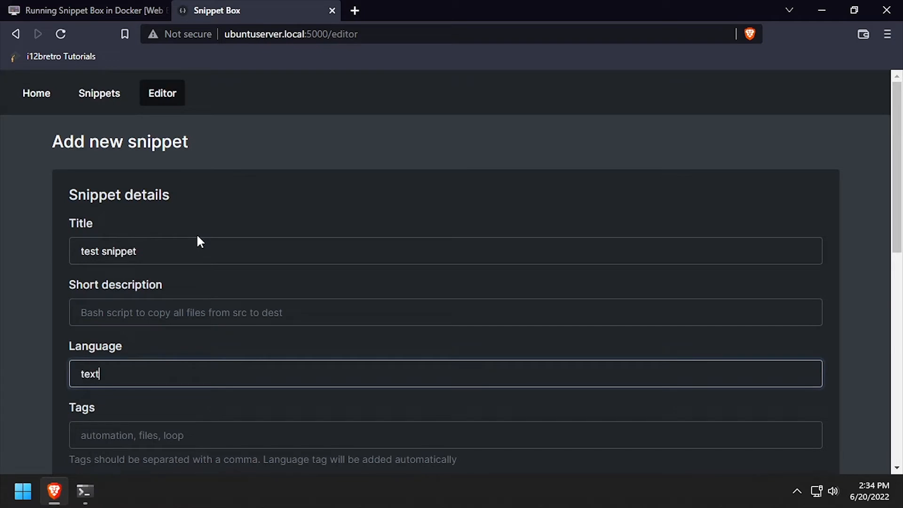
{"action": "type", "text": "test, snippet"}
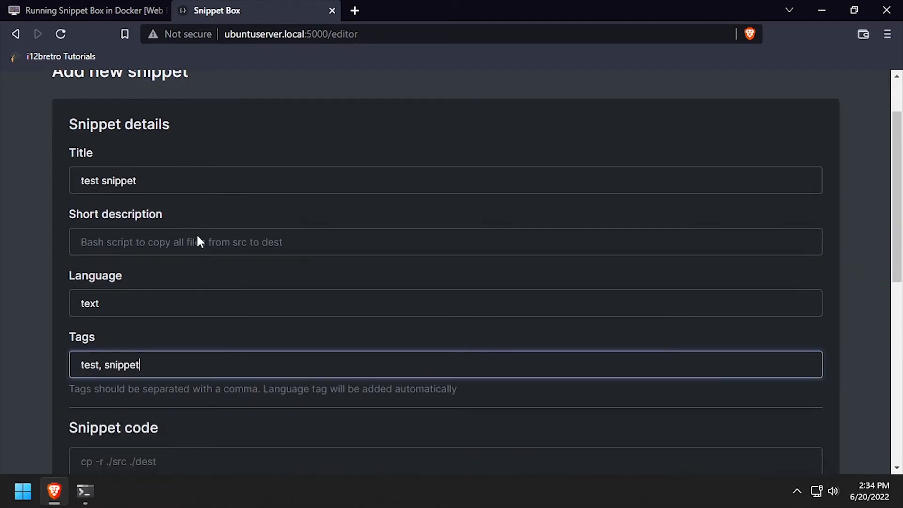
{"action": "scroll", "scroll_direction": "down", "scroll_amount": 3}
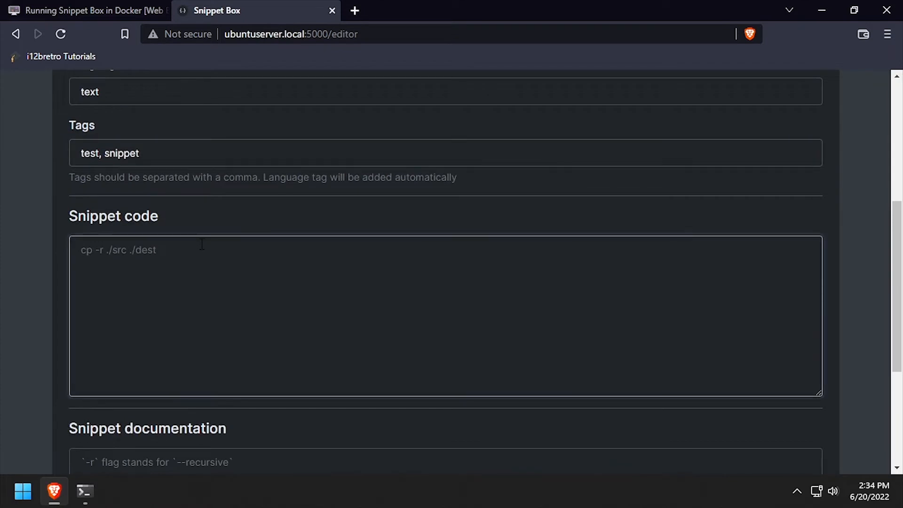